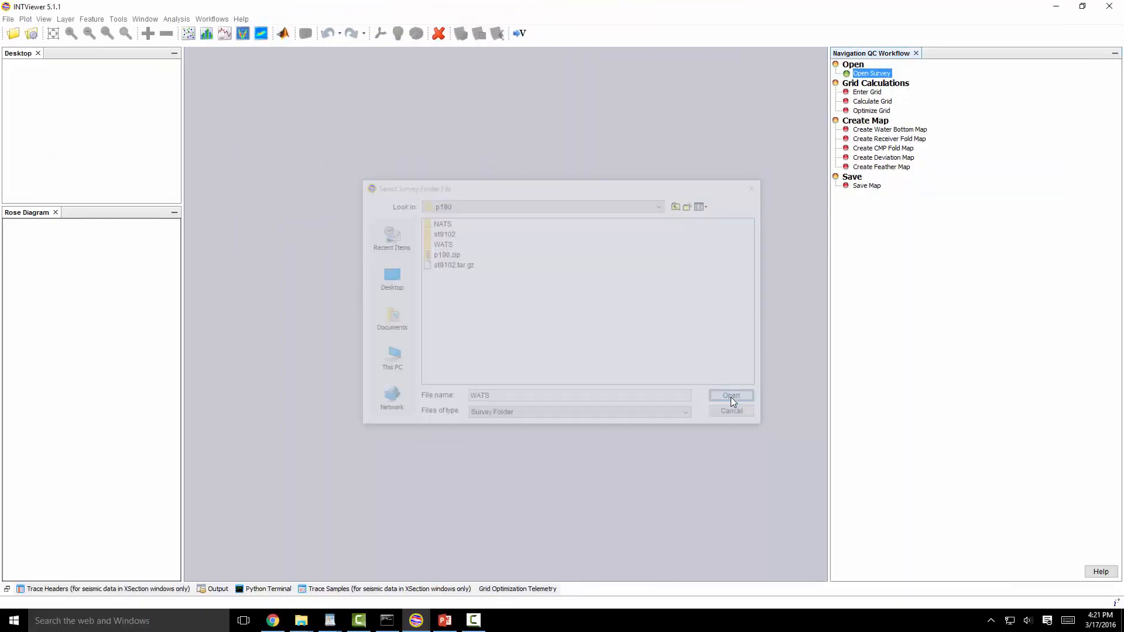
Confirm the WATS survey folder so the Nav Prep workflow tasks appear.
click(730, 395)
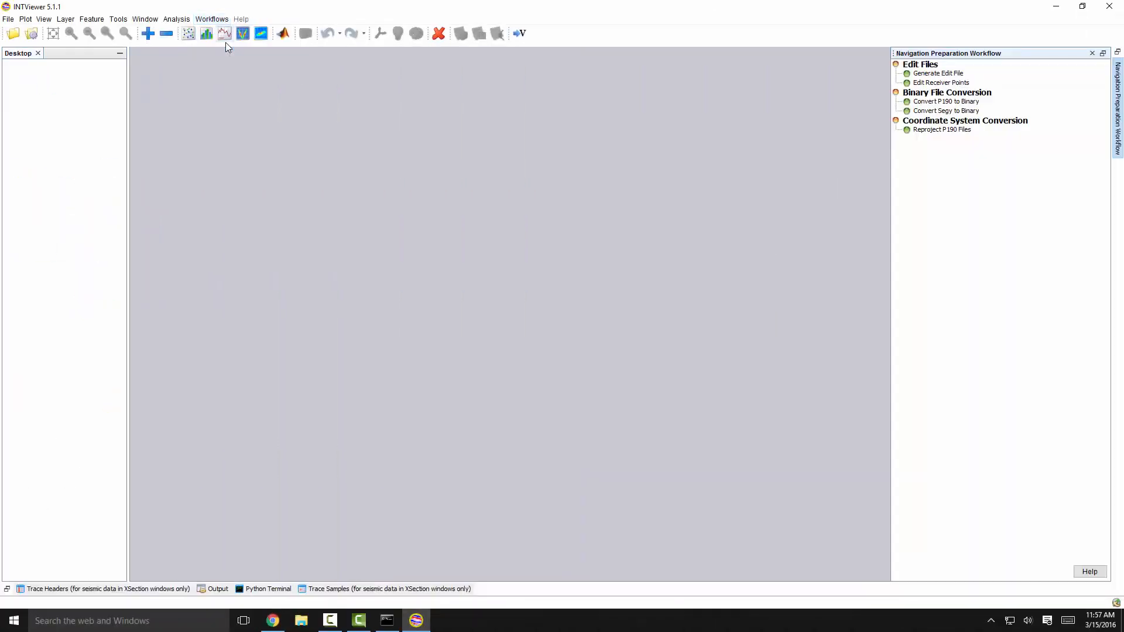
Run Convert P190 to Binary on the WATS folder and search coordinate systems for 'WGS'.
click(945, 101)
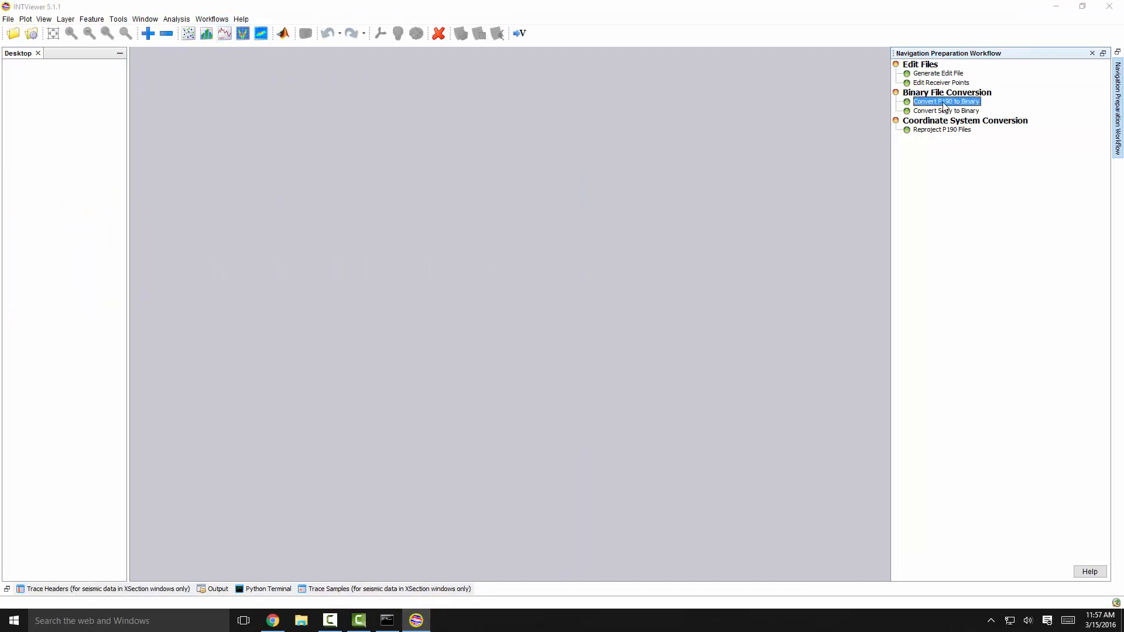
double_click(942, 102)
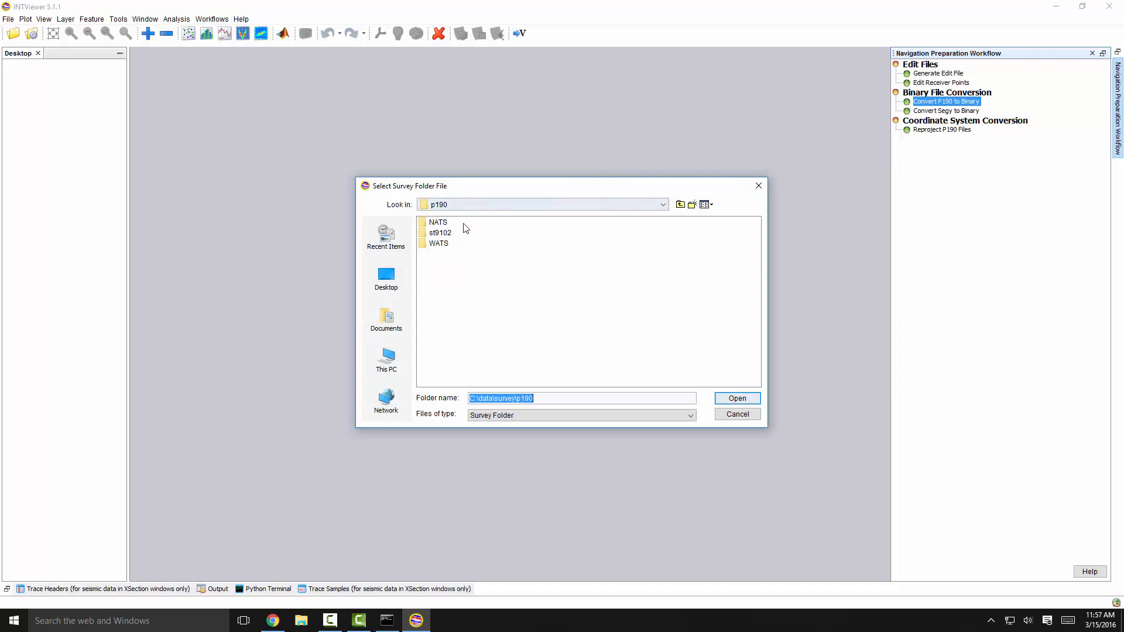
click(438, 242)
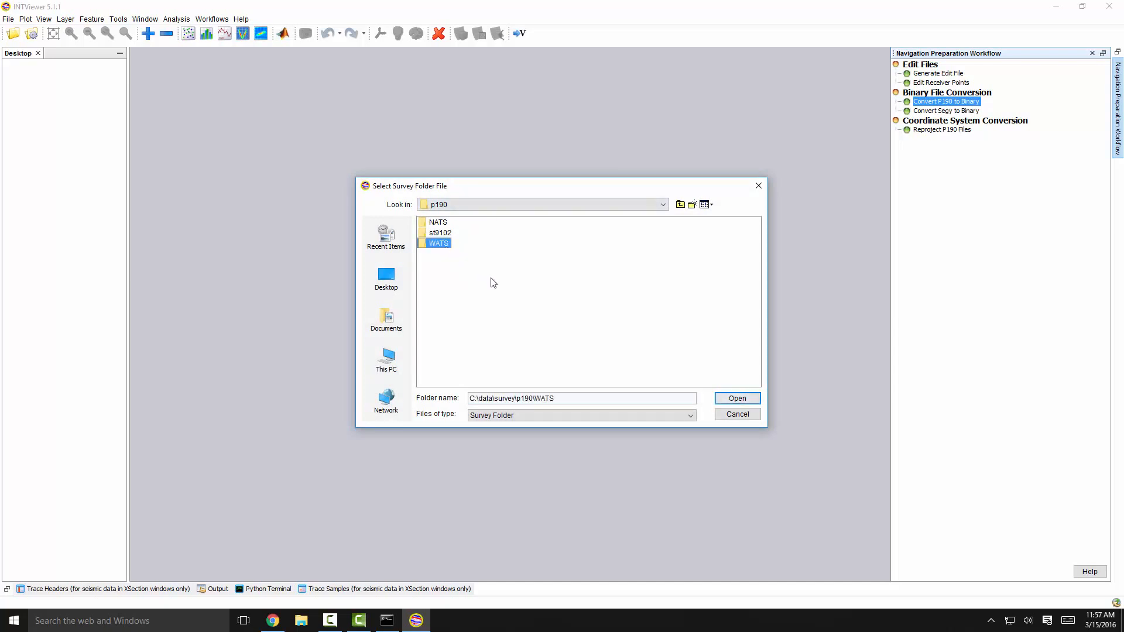
click(736, 398)
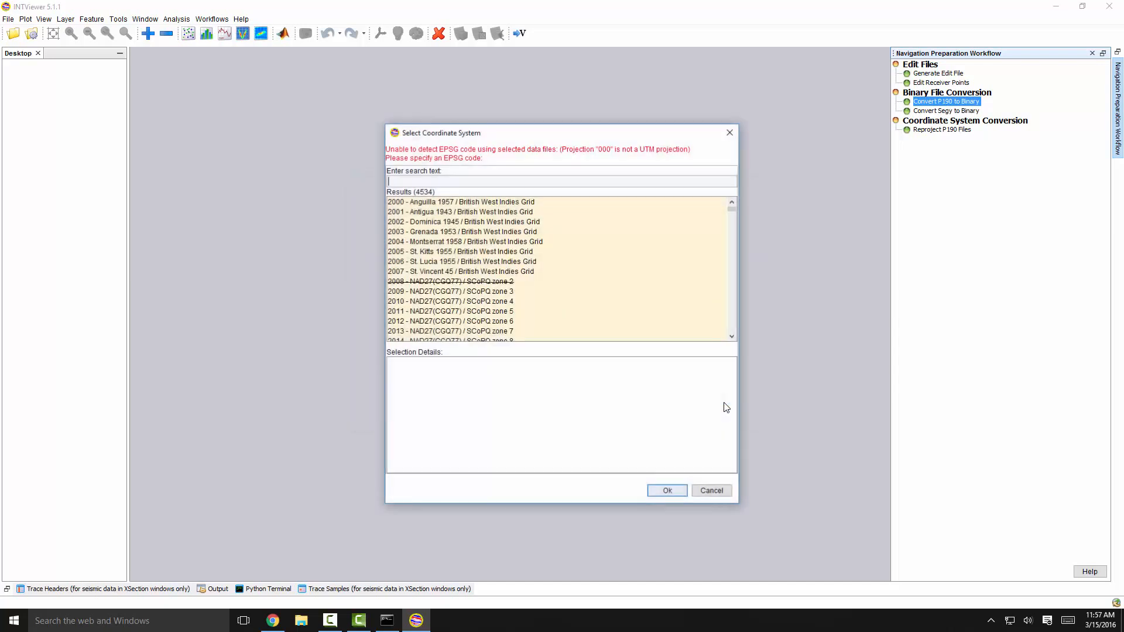
text(WGS 84 UTM 25)
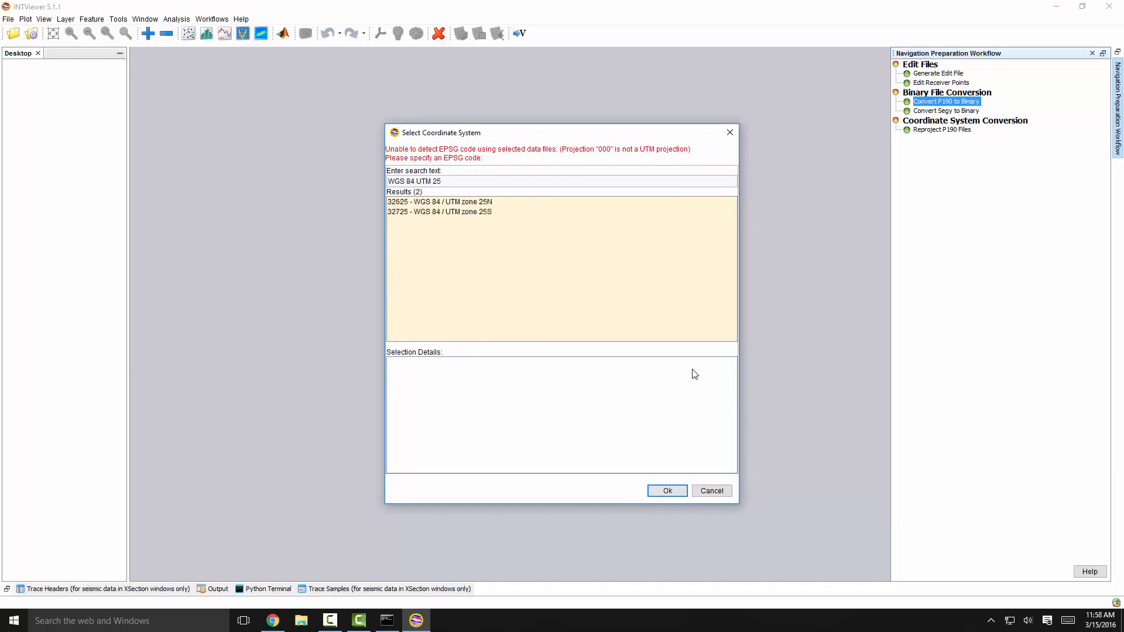
Convert using 32625 - WGS 84 / UTM zone 25N, writing output to WATS_XNAV.
click(665, 490)
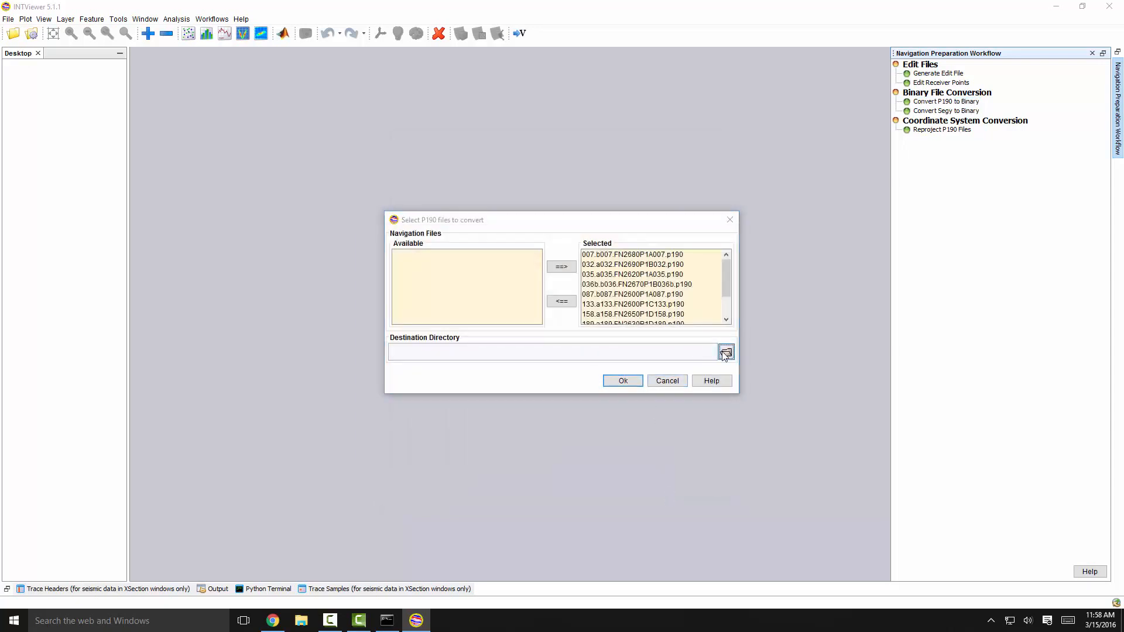
click(725, 351)
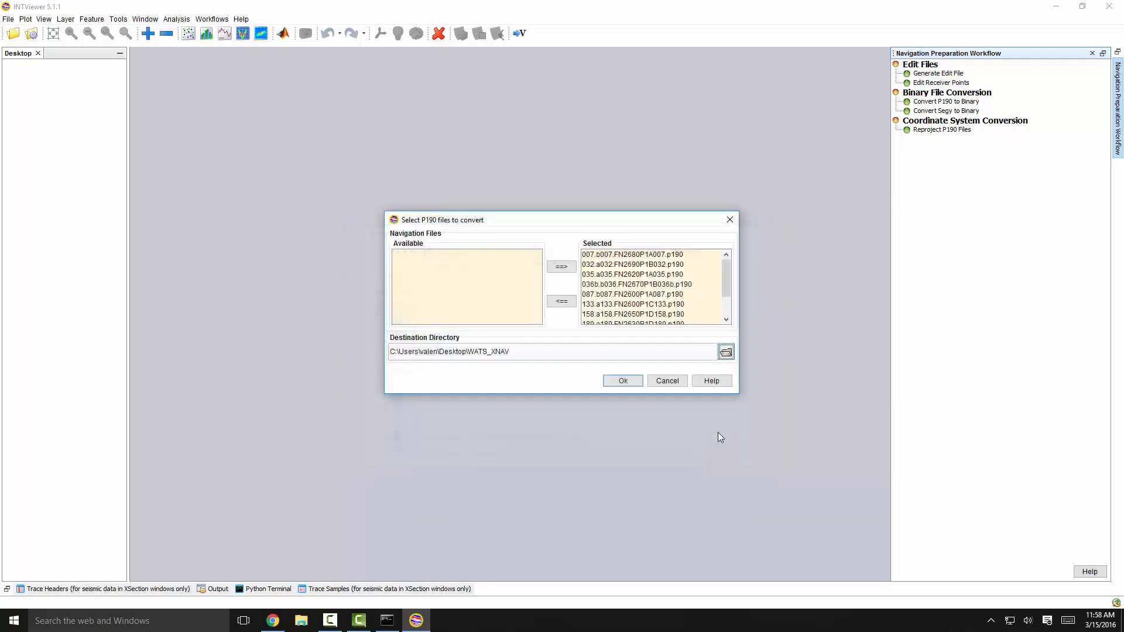
click(621, 381)
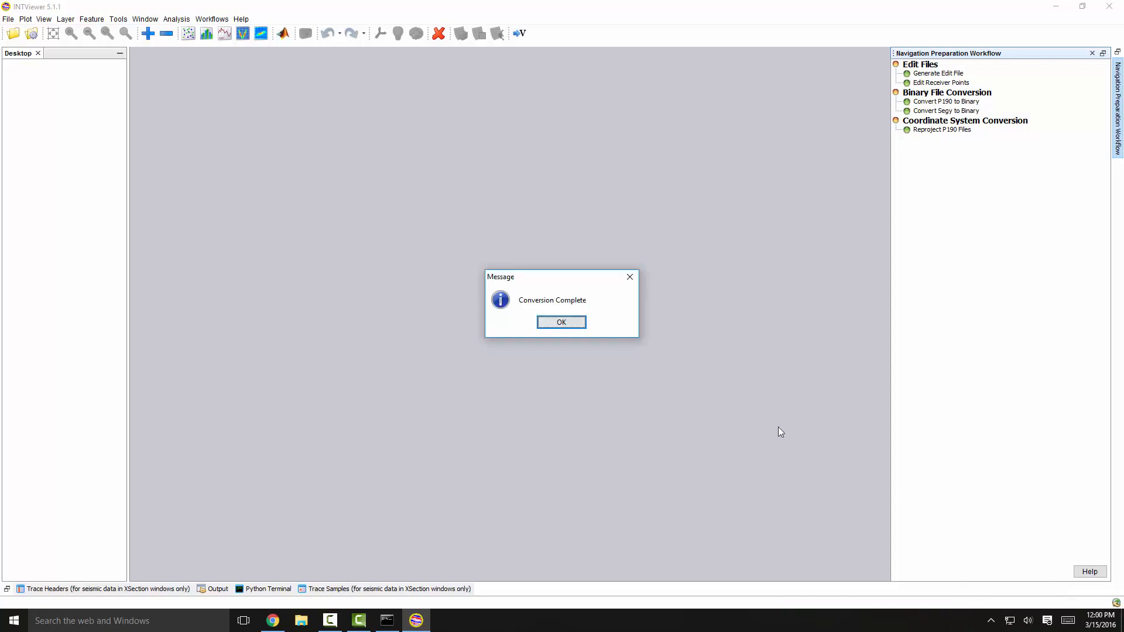
Dismiss the Conversion Complete message and switch to the Nav QC workflow.
click(560, 322)
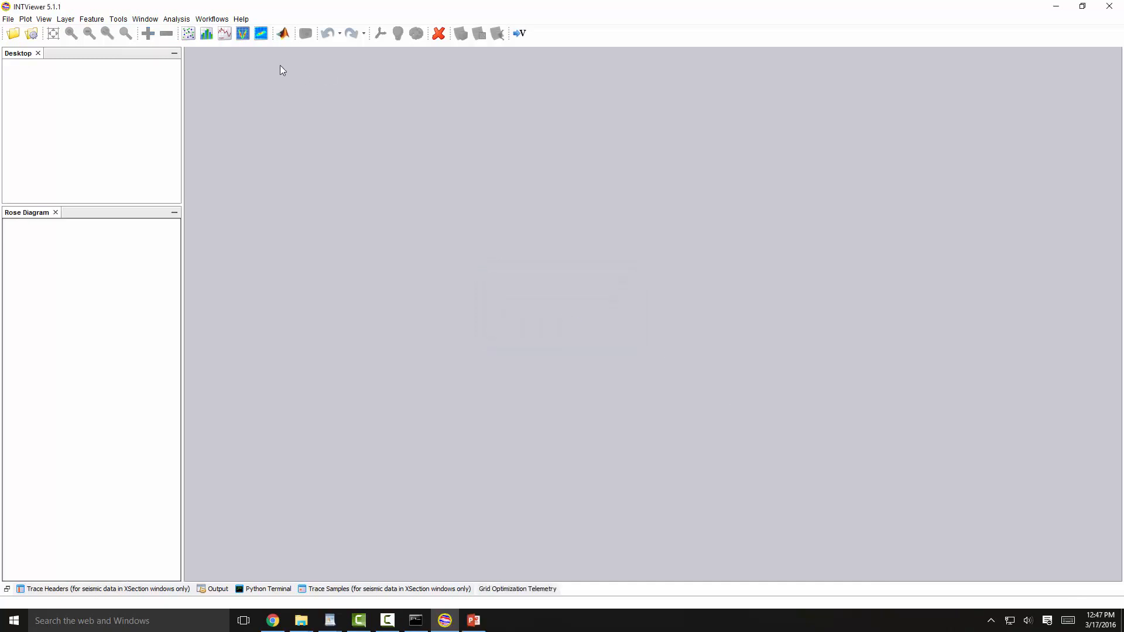
click(210, 19)
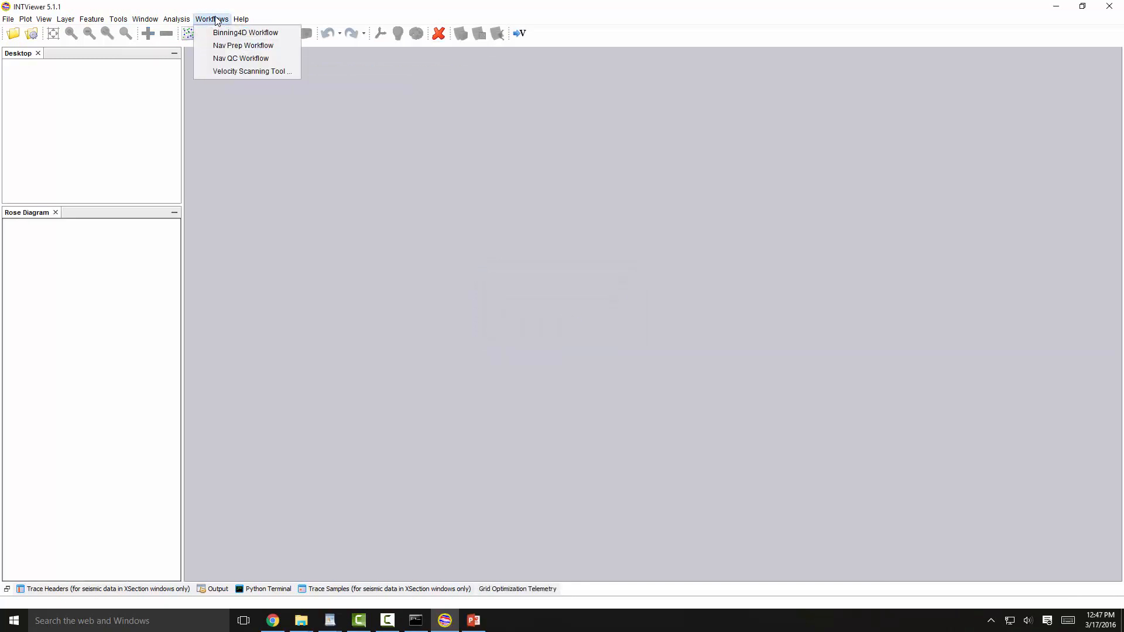
click(240, 58)
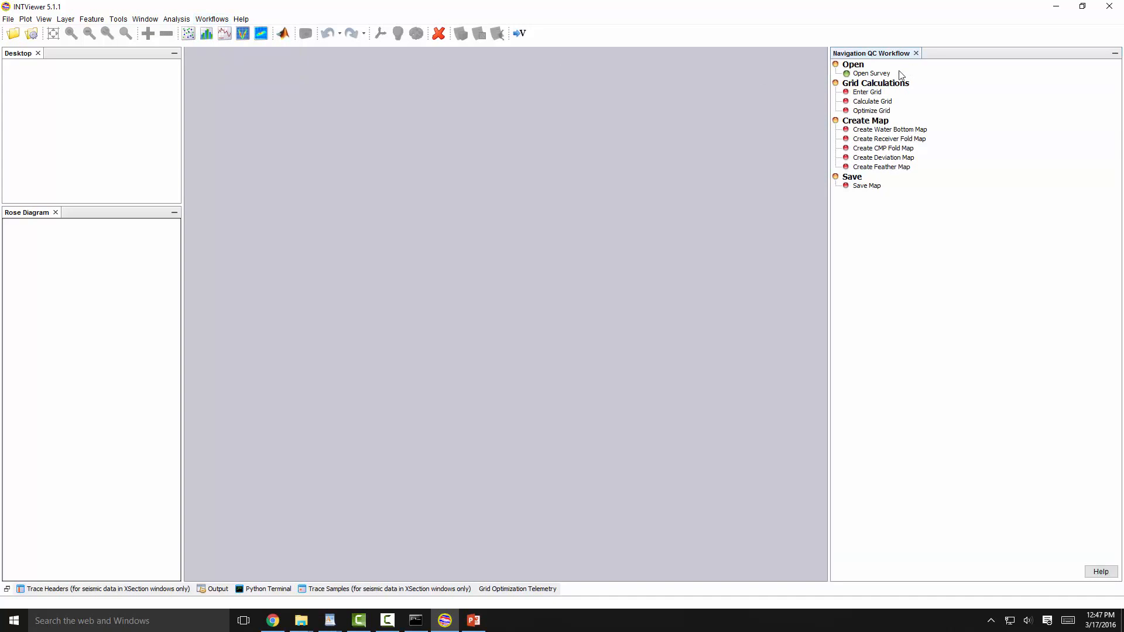
Open the converted WATS survey and go to its Display Parameters.
click(870, 73)
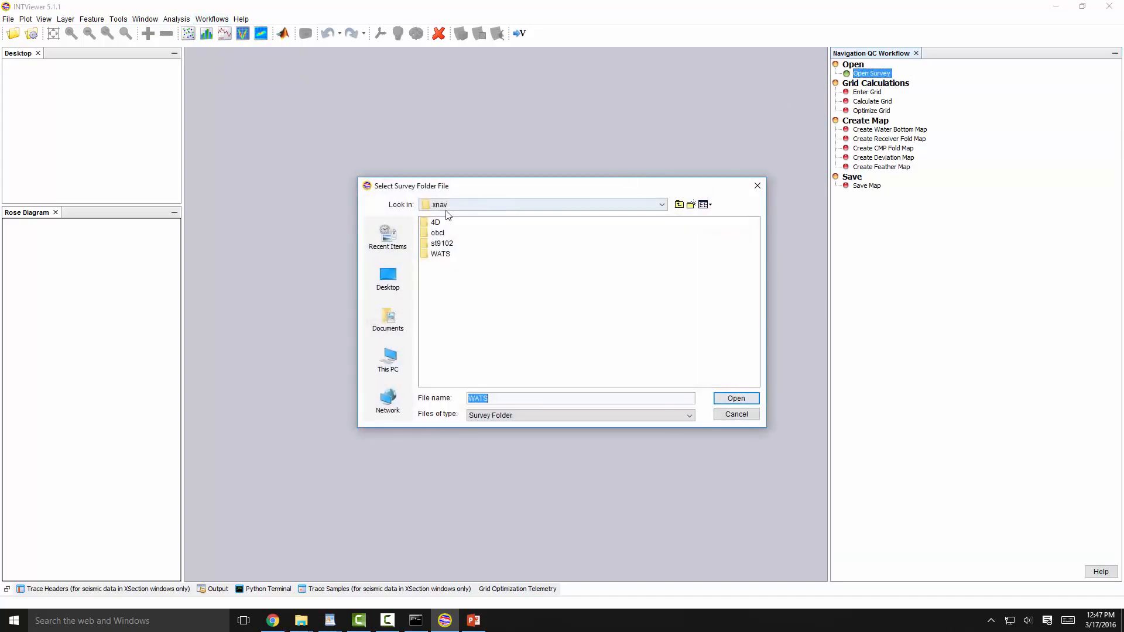
click(440, 253)
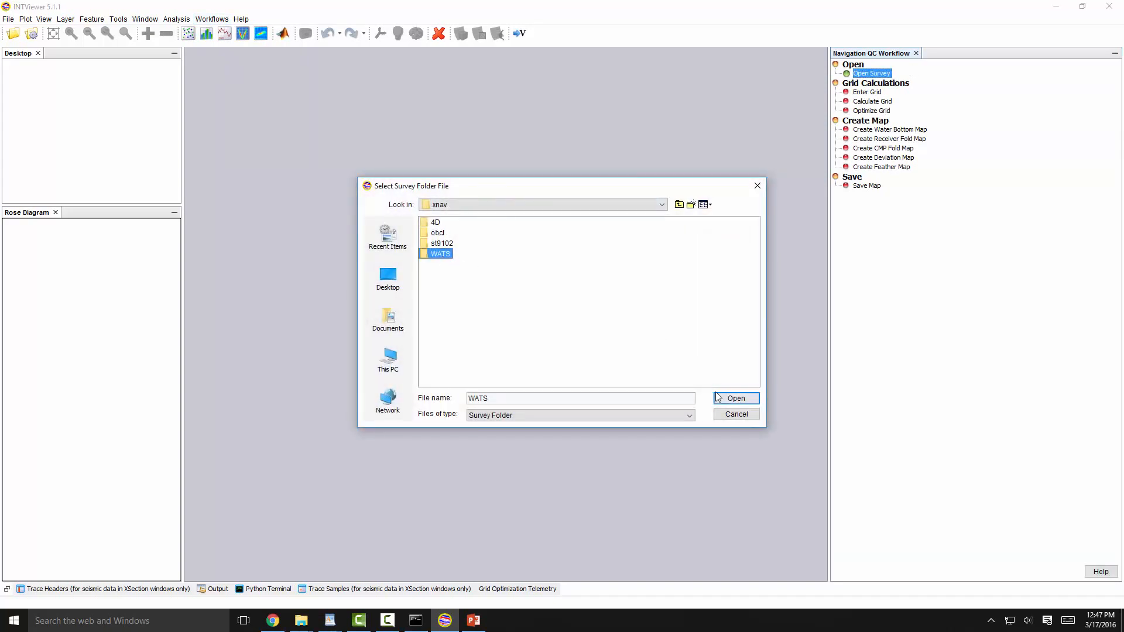
click(735, 398)
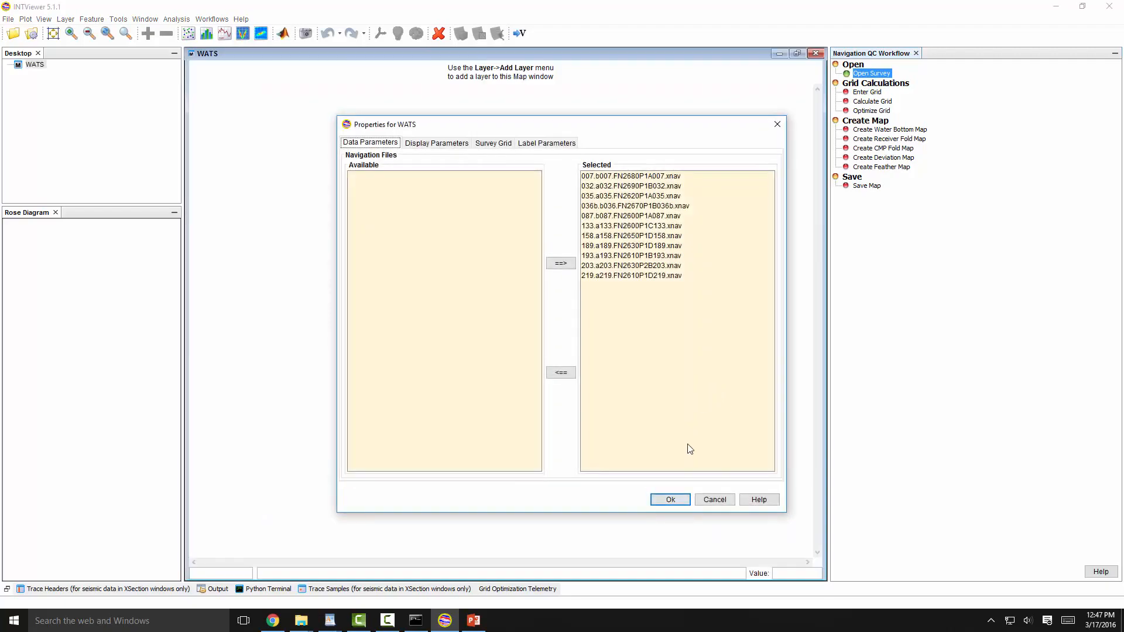
click(670, 500)
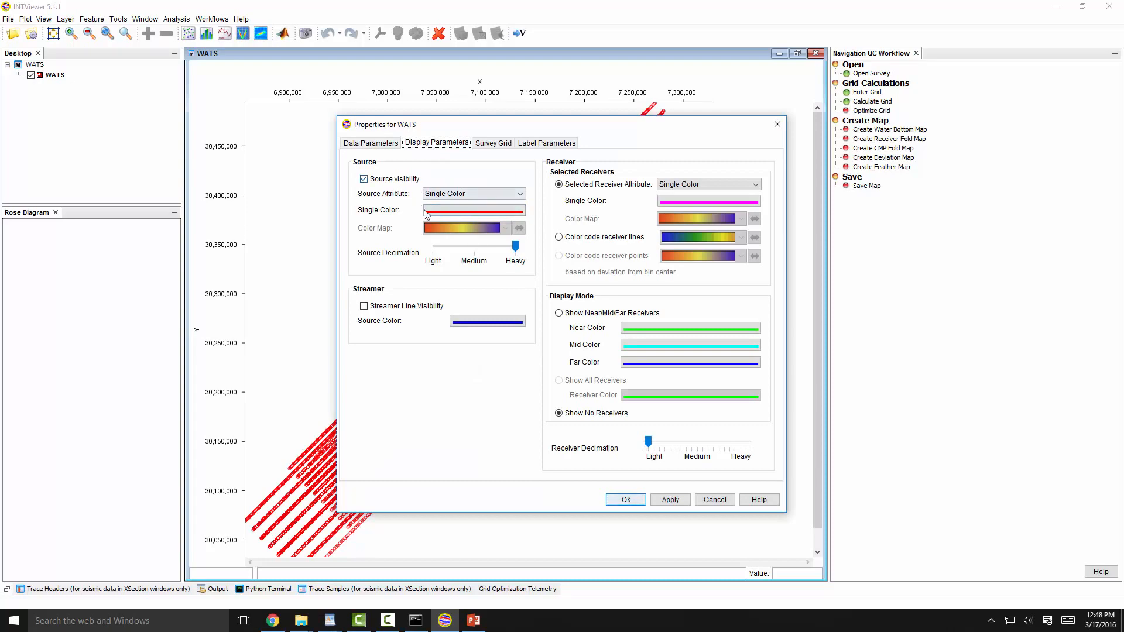
Draw source lines grey and near, mid, far receivers in colours with 80 transparency.
click(473, 210)
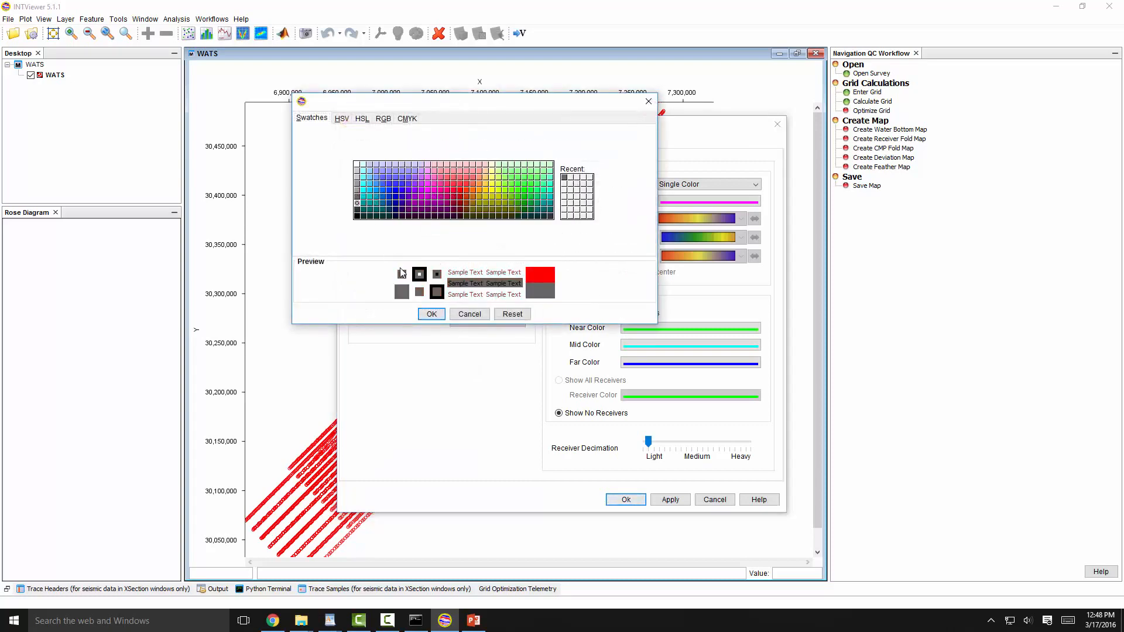
click(431, 314)
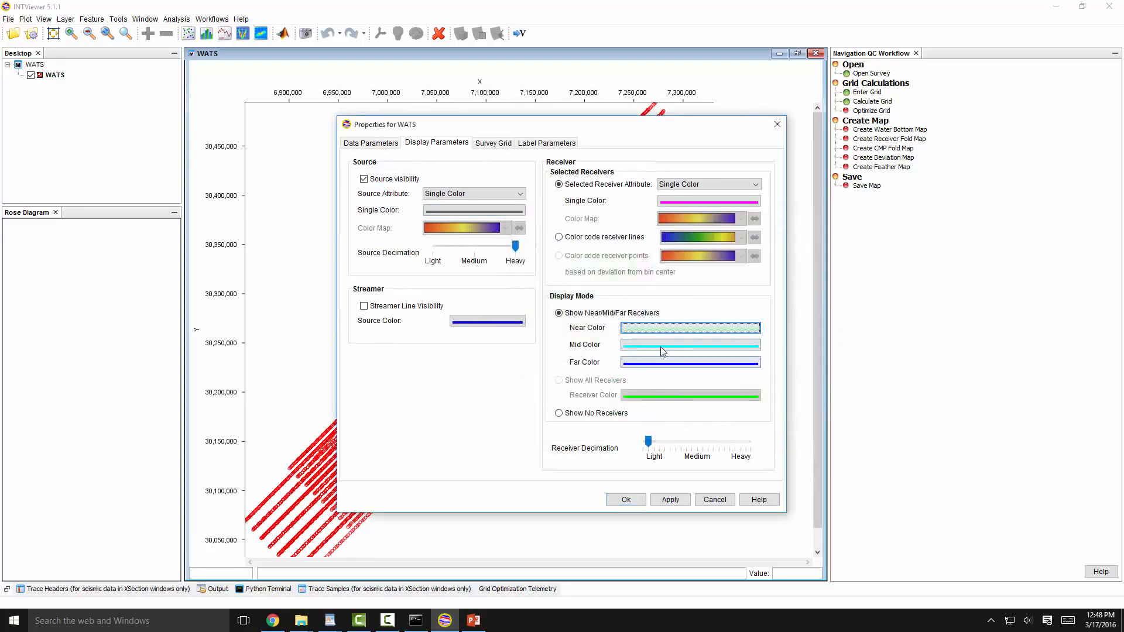
click(689, 345)
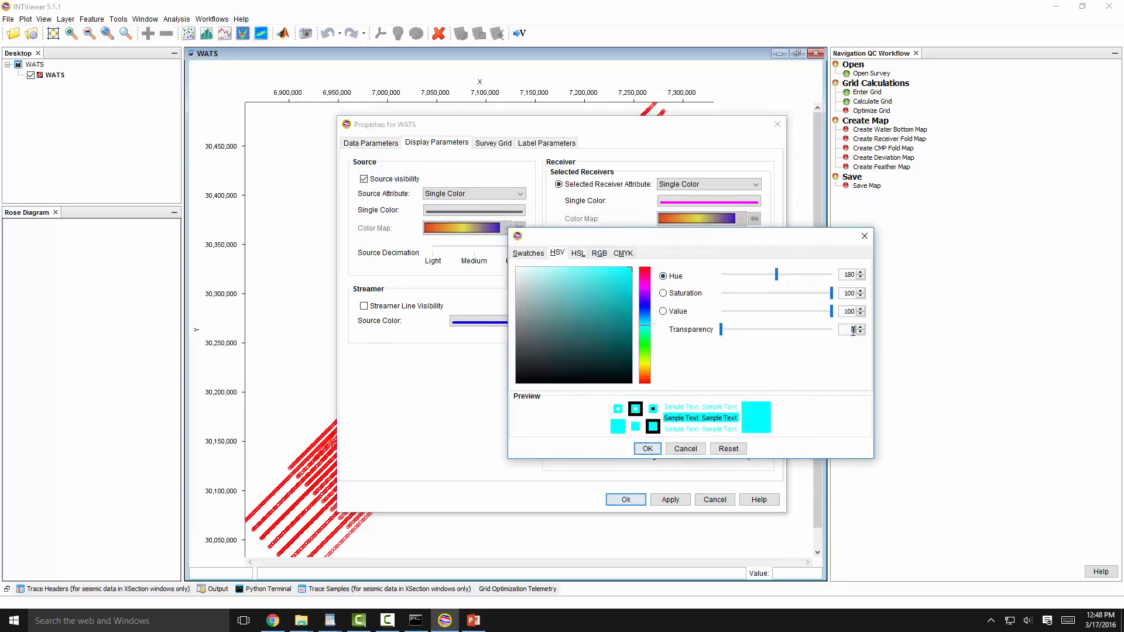
click(527, 269)
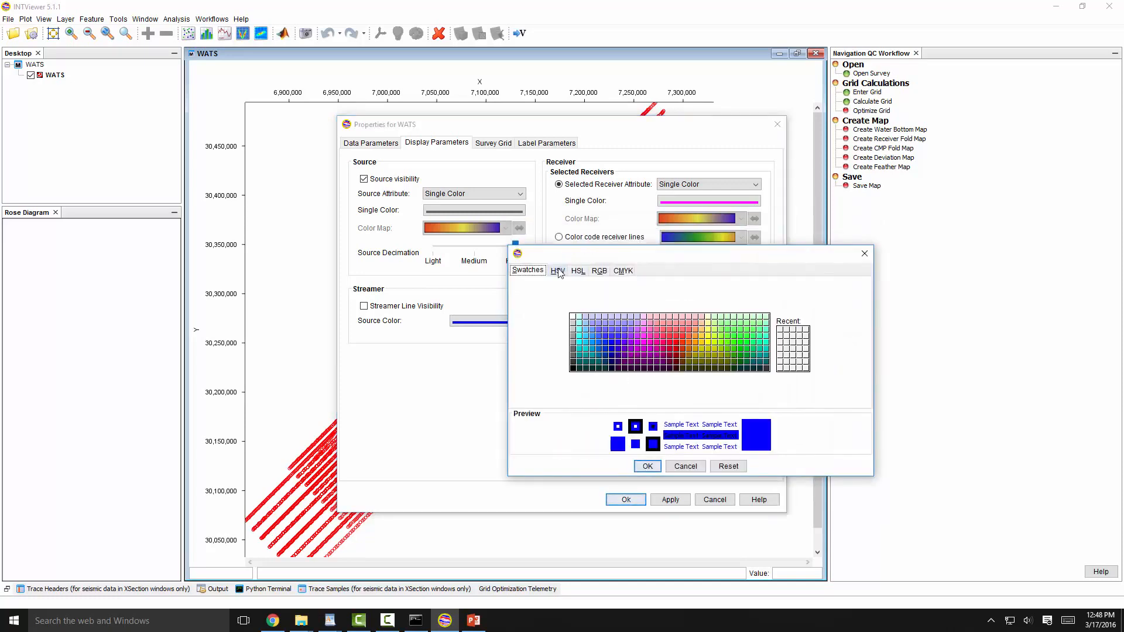
click(557, 271)
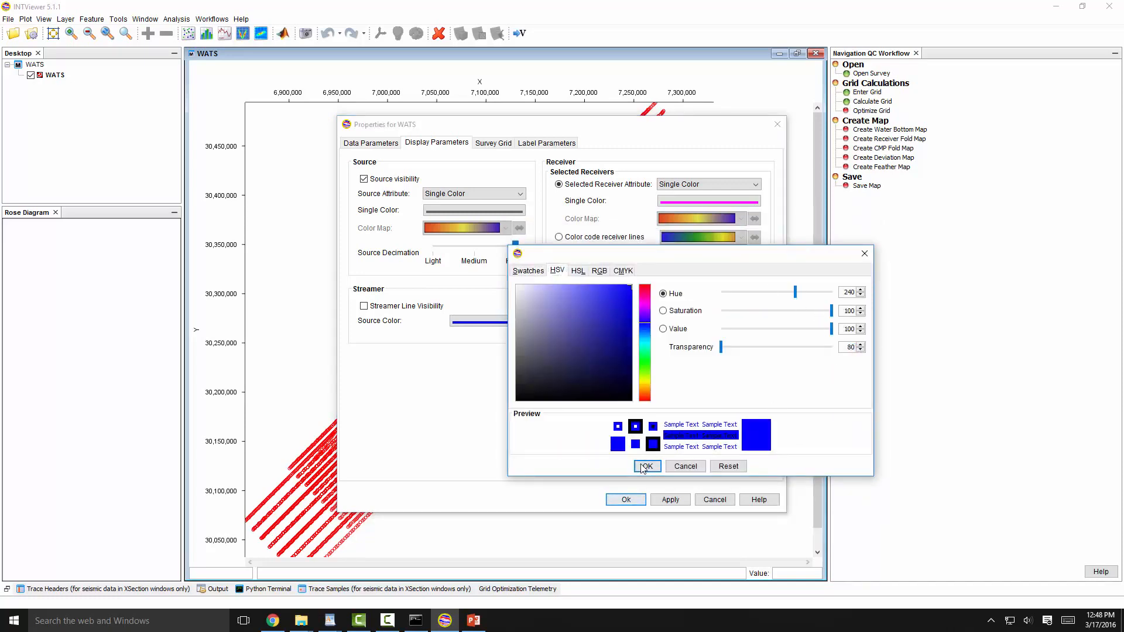
click(645, 466)
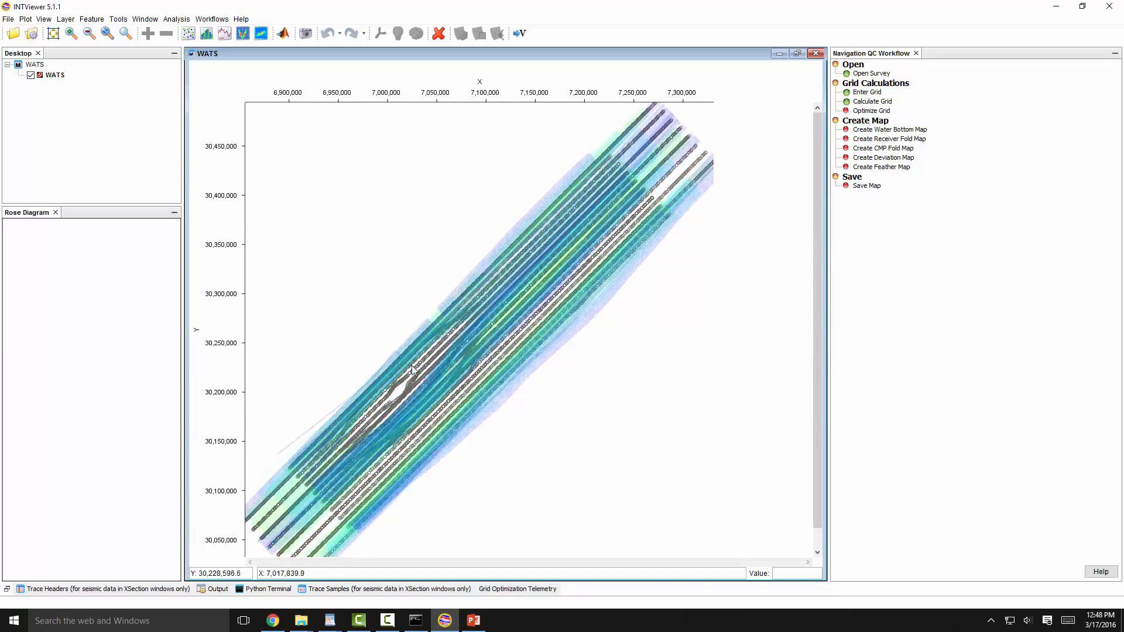
mouse_move(443, 365)
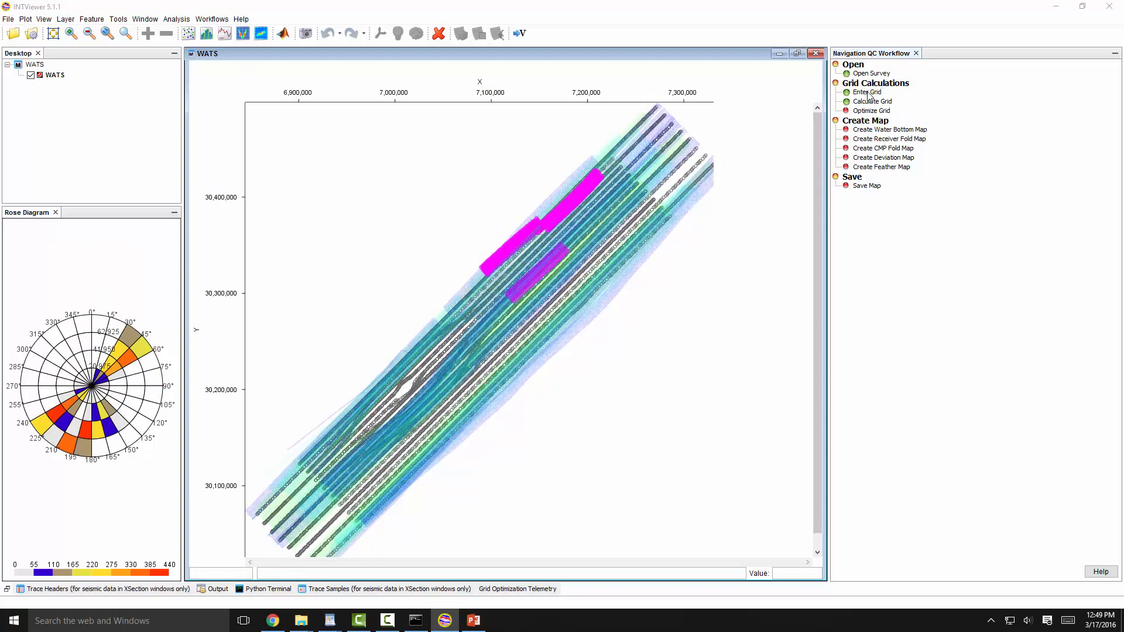
Define a 45° grid of 800 by 9680 bins sized 152 by 62.75.
click(868, 92)
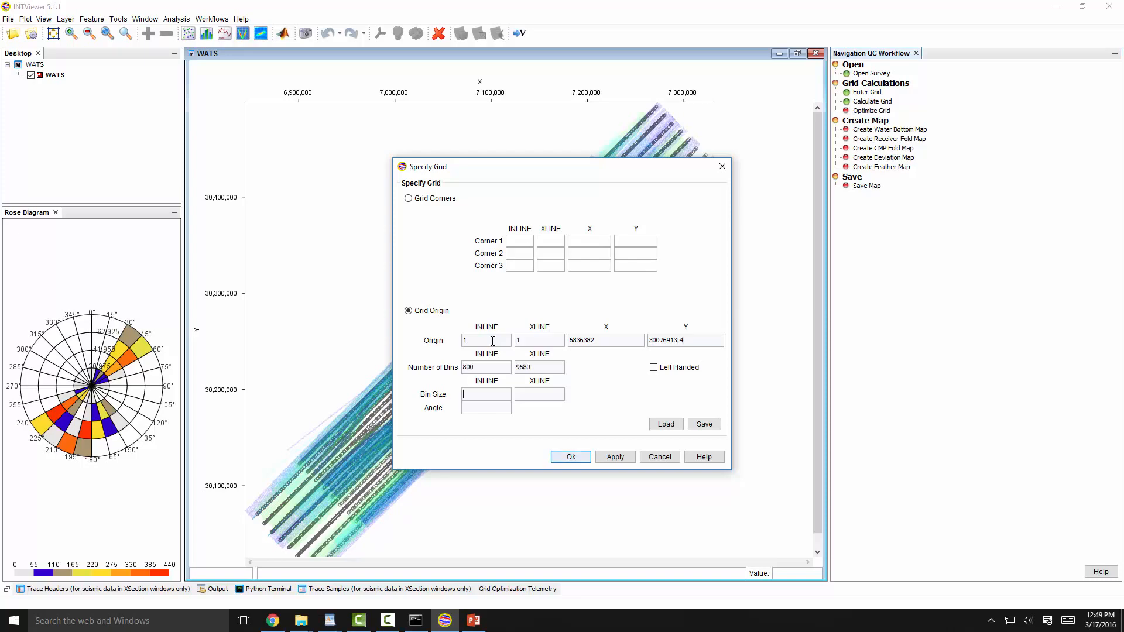
text(45)
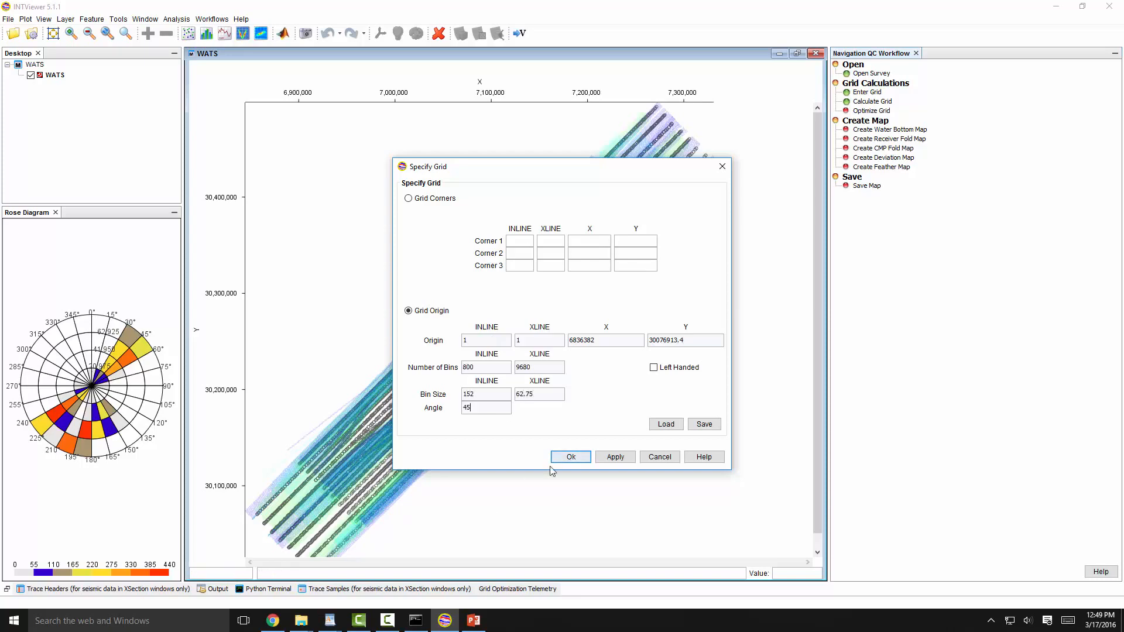
click(570, 457)
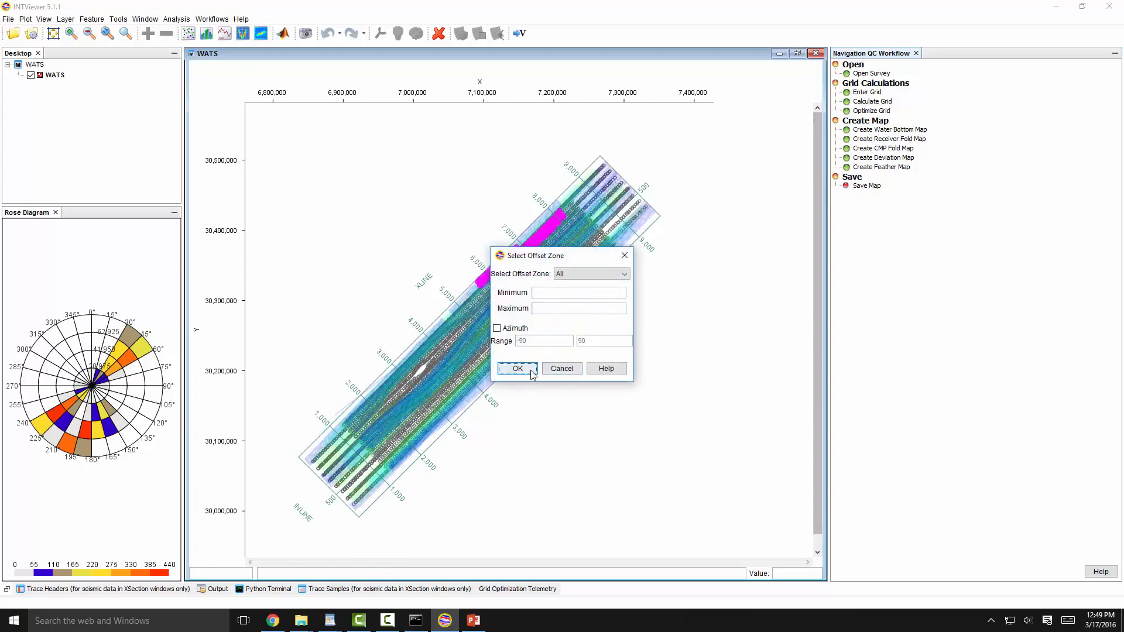
Generate the CMP fold map for all offset zones and adjust its normalization.
click(517, 368)
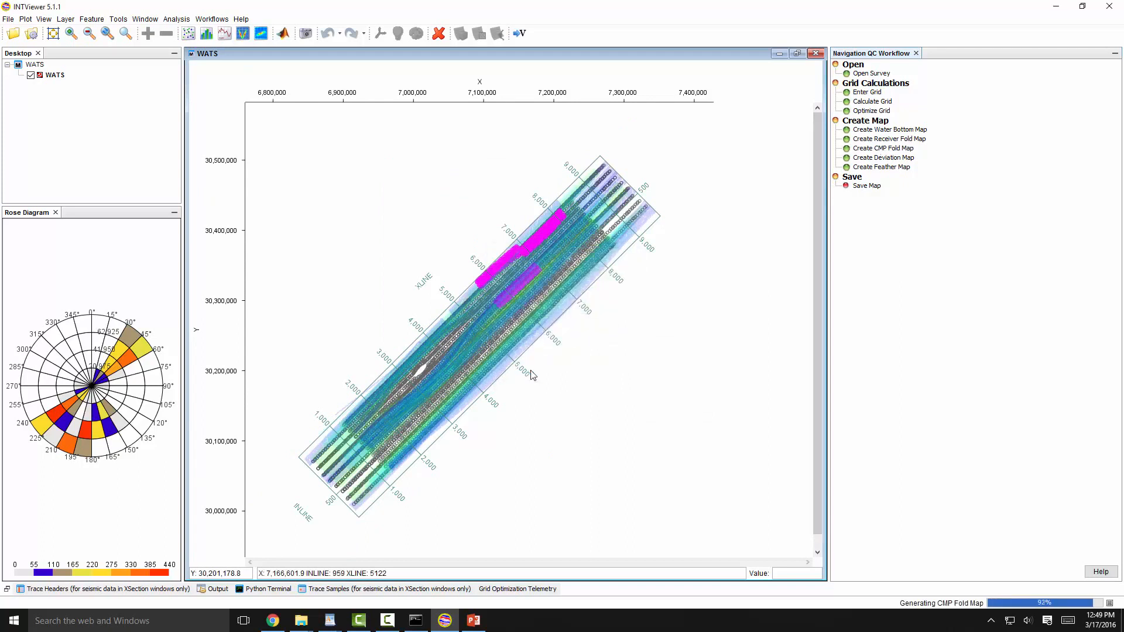
click(884, 148)
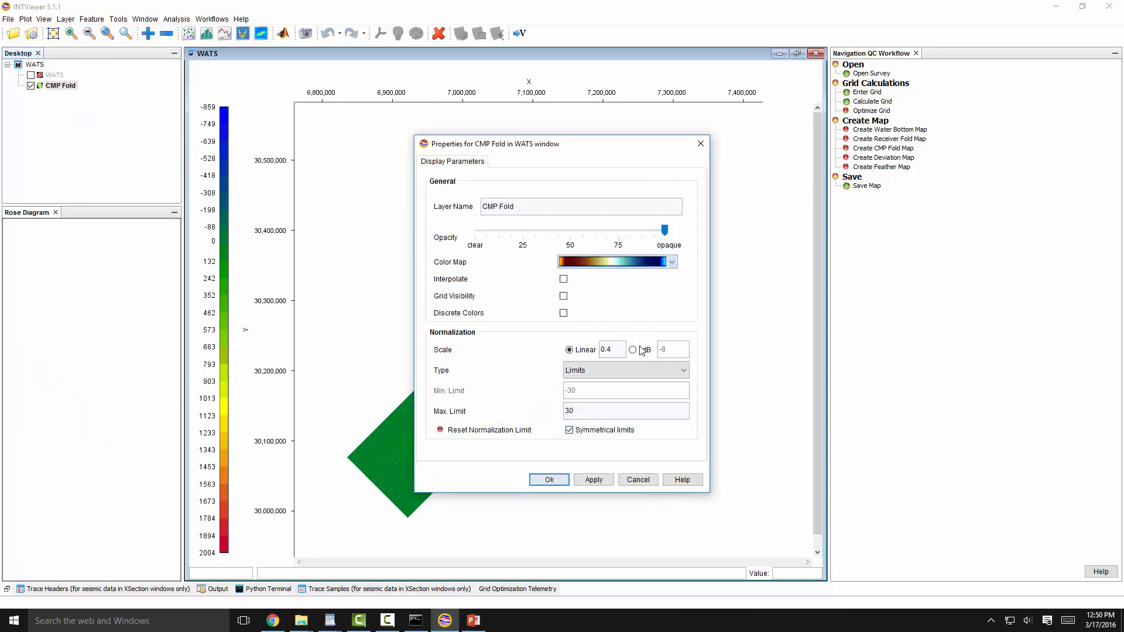
click(549, 479)
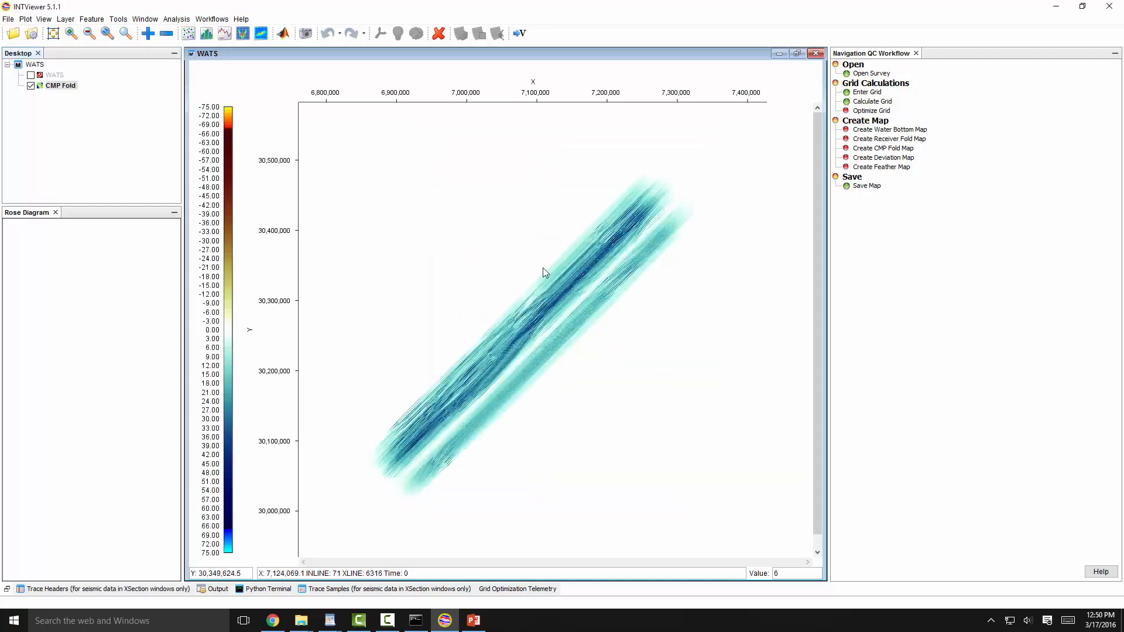